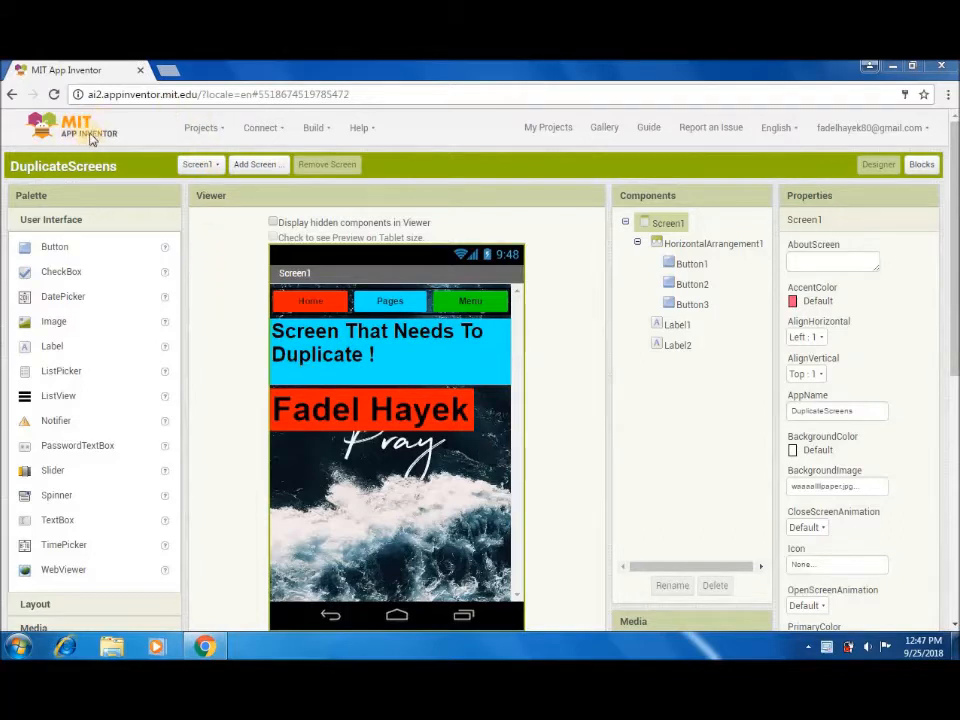
{"action": "mouse_move", "coordinate": [196, 190]}
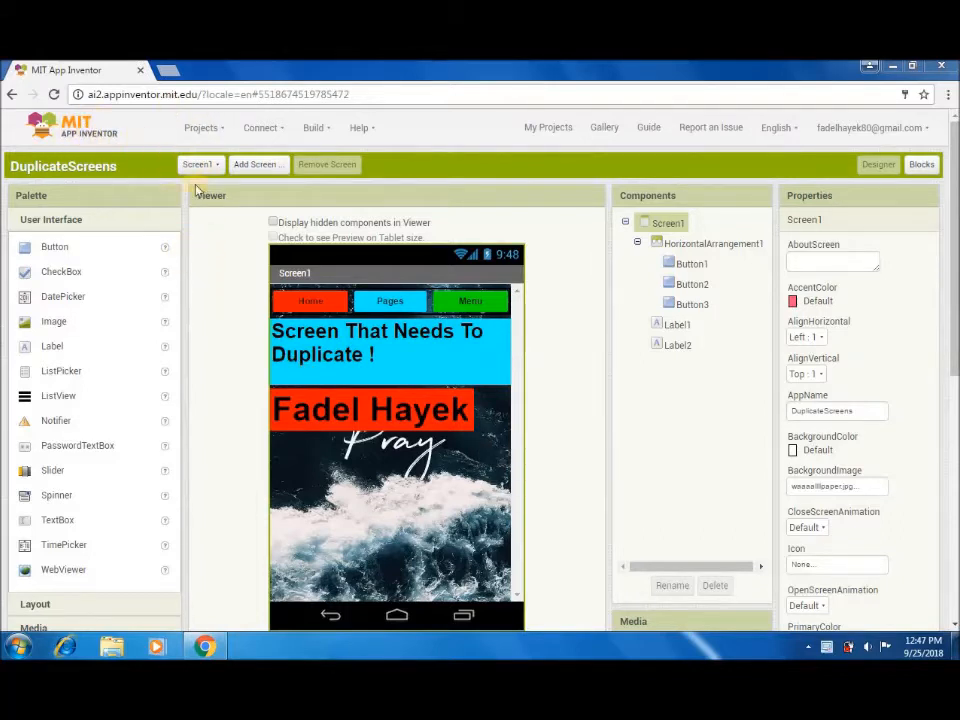
{"action": "mouse_move", "coordinate": [212, 330]}
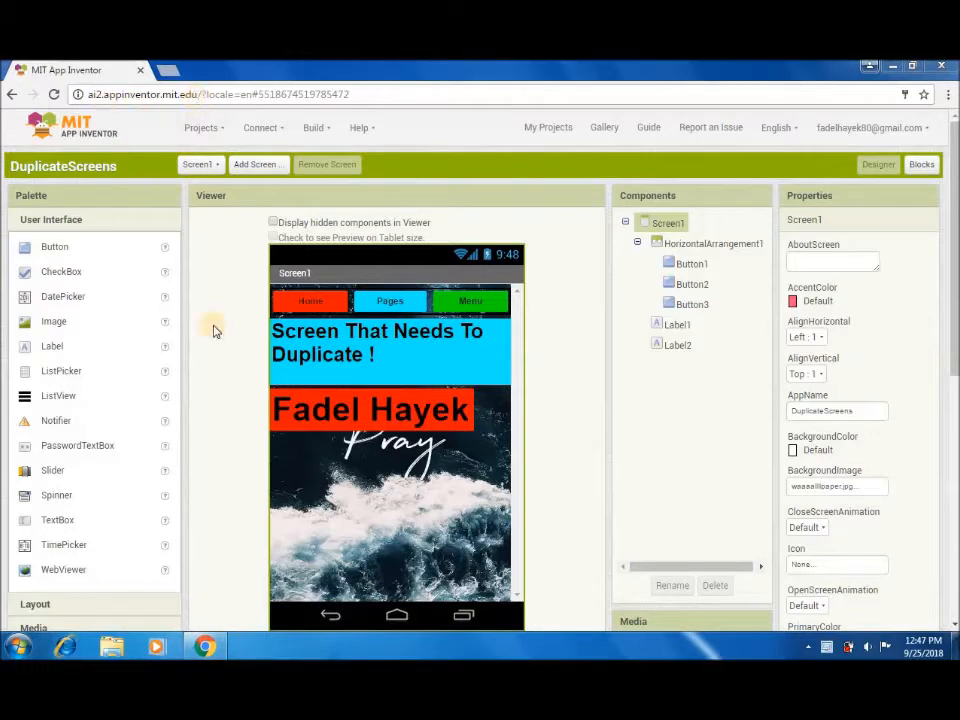
{"action": "mouse_move", "coordinate": [228, 338]}
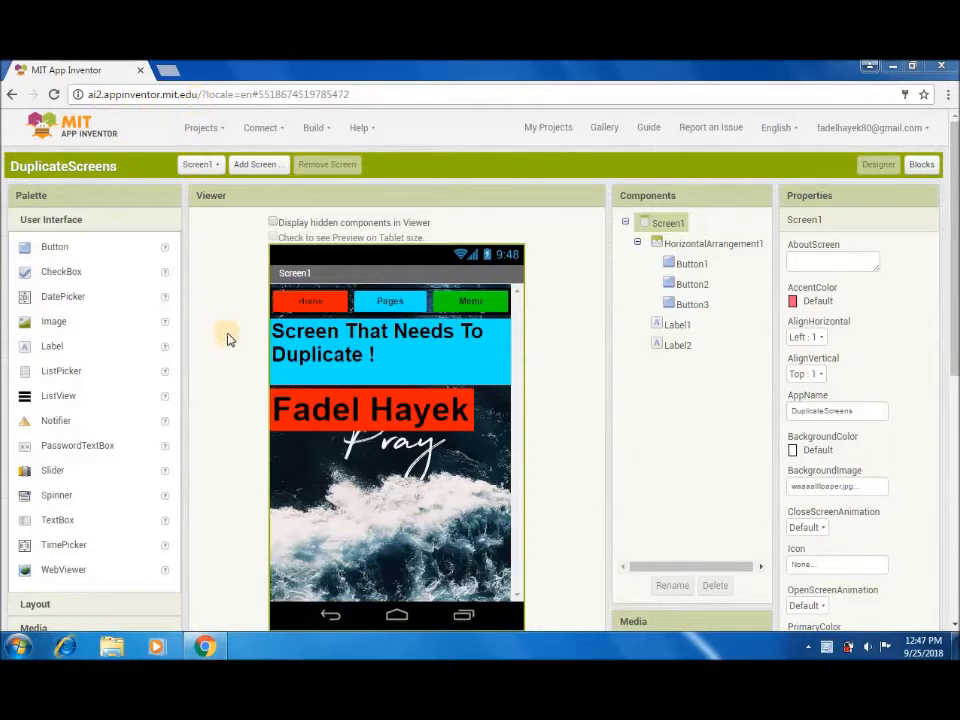
Search Google for 7zip in a new tab and reach the official 7-zip.org download page
{"action": "left_click", "coordinate": [170, 70]}
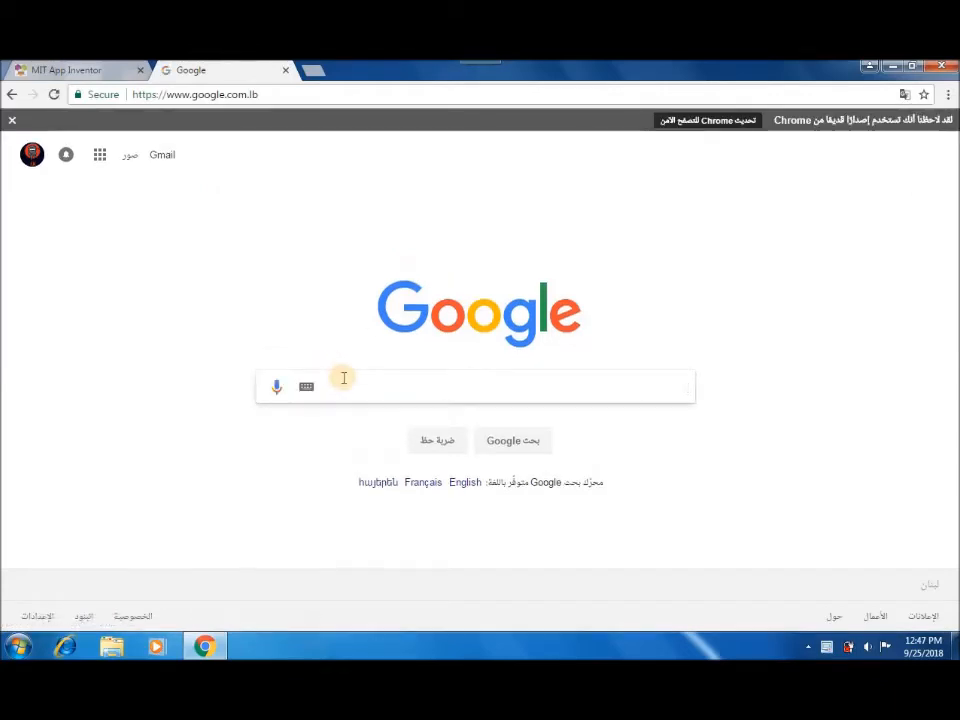
{"action": "type", "text": "7zi"}
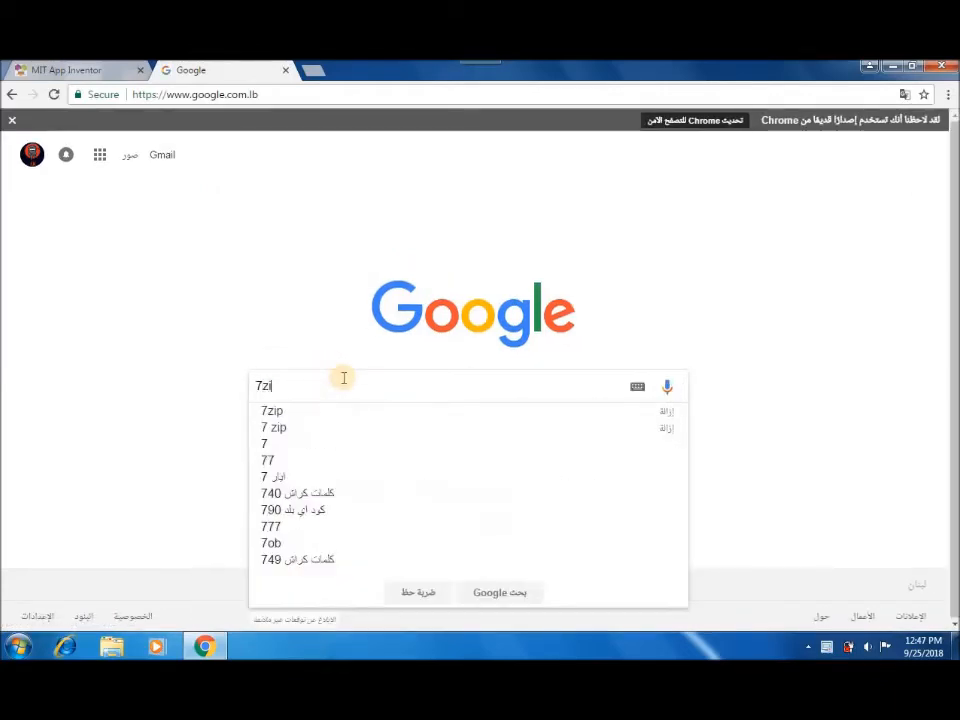
{"action": "left_click", "coordinate": [272, 410]}
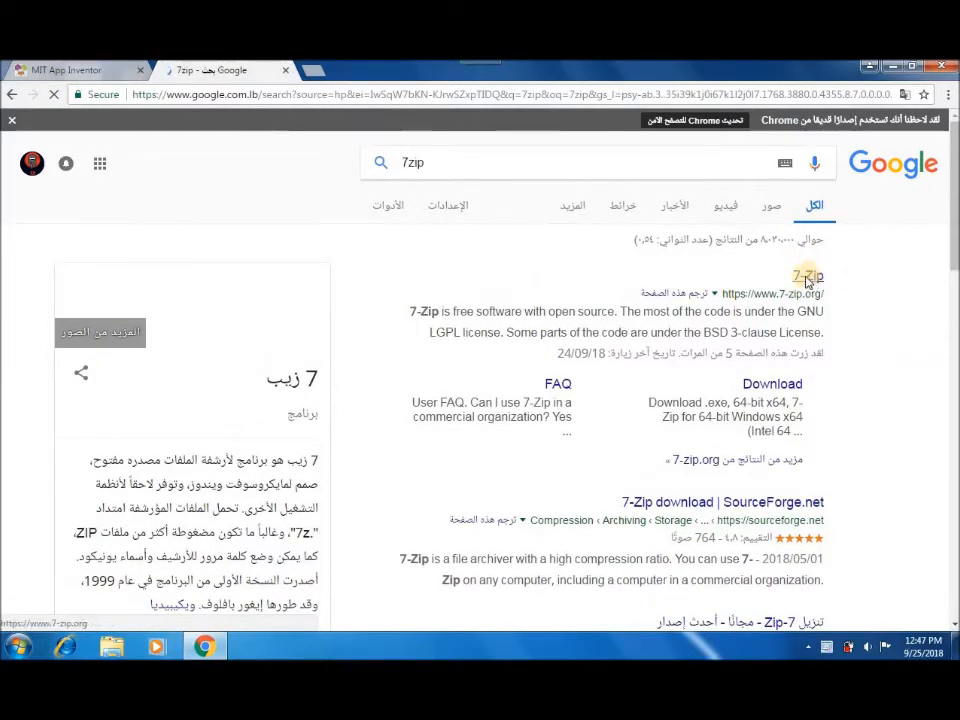
{"action": "left_click", "coordinate": [808, 276]}
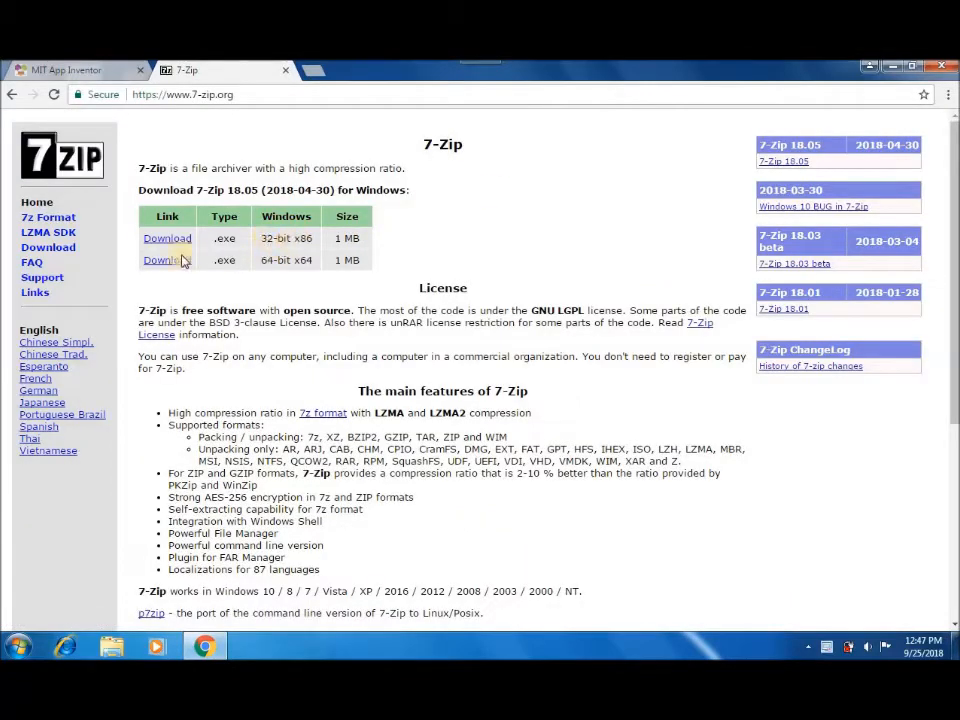
{"action": "mouse_move", "coordinate": [168, 274]}
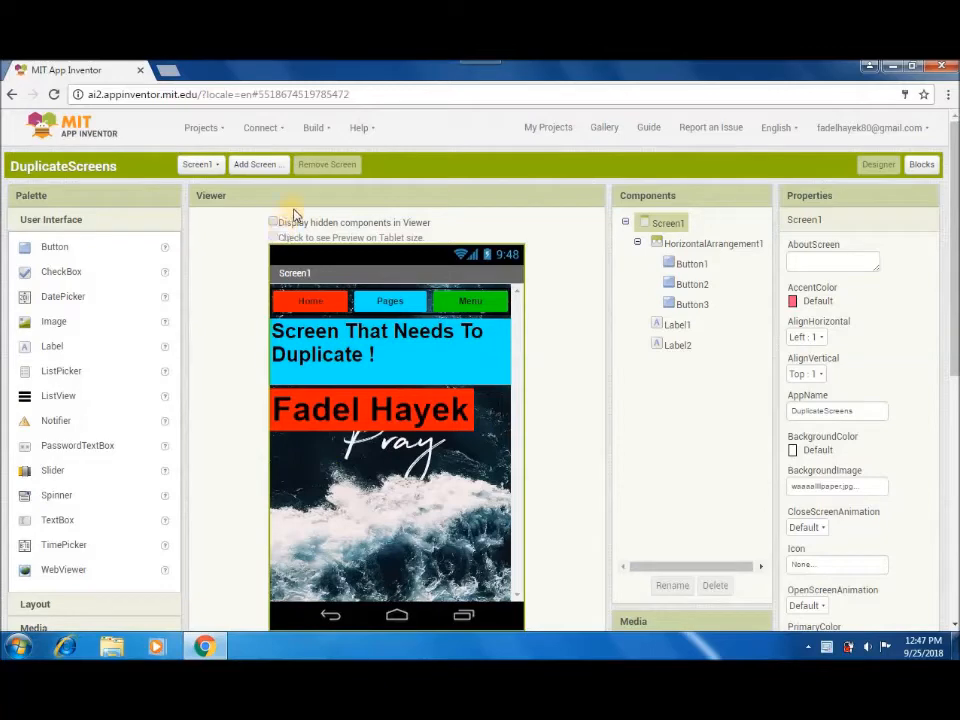
{"action": "mouse_move", "coordinate": [246, 510]}
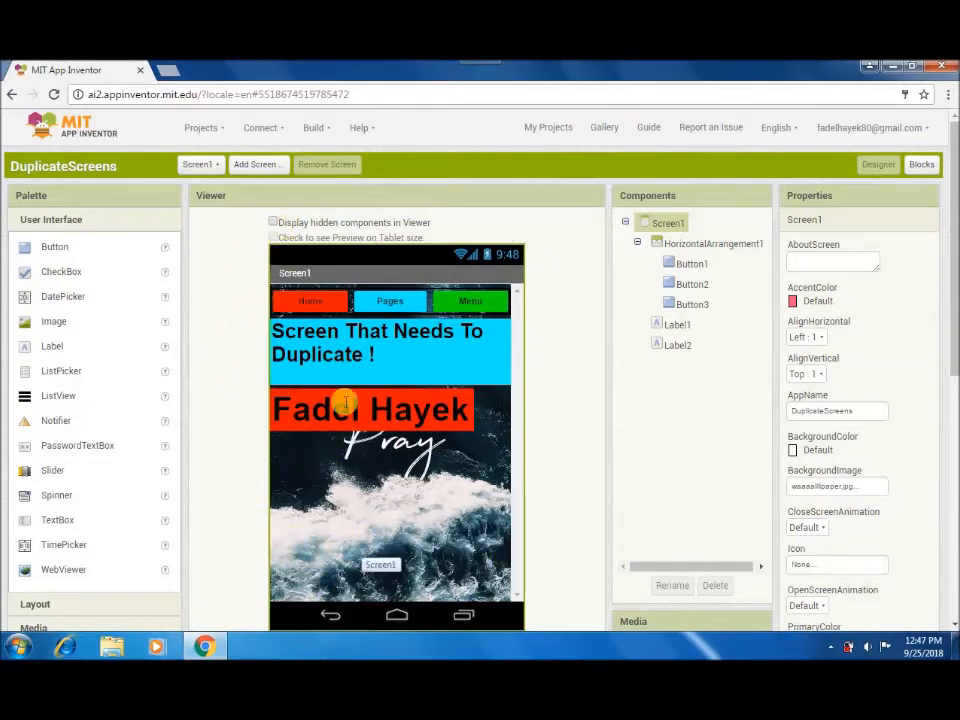
{"action": "left_click", "coordinate": [692, 264]}
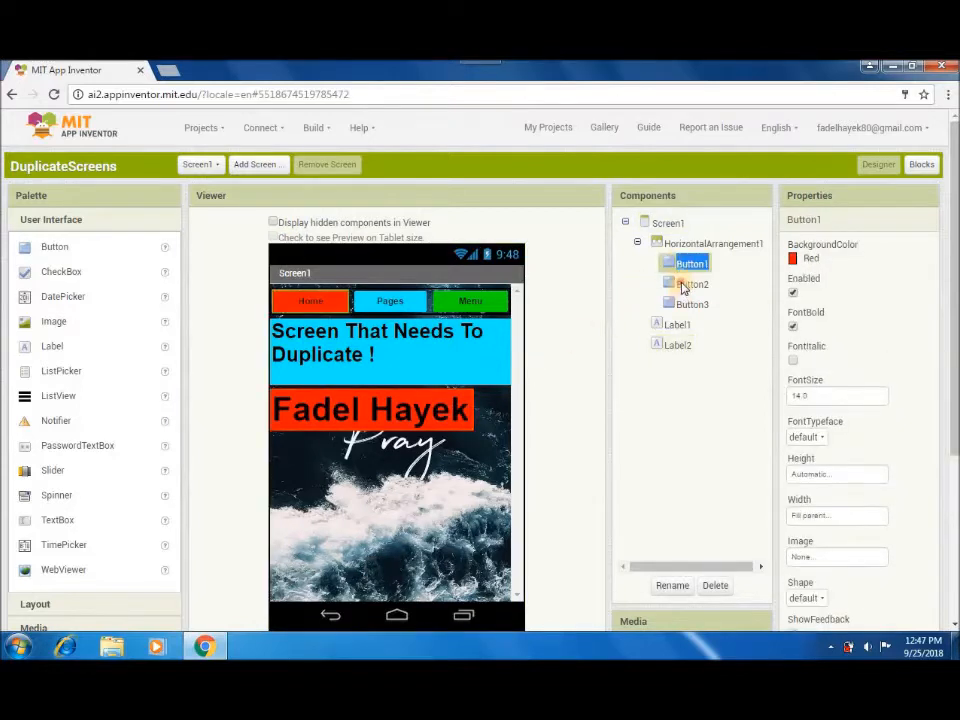
{"action": "left_click", "coordinate": [692, 304]}
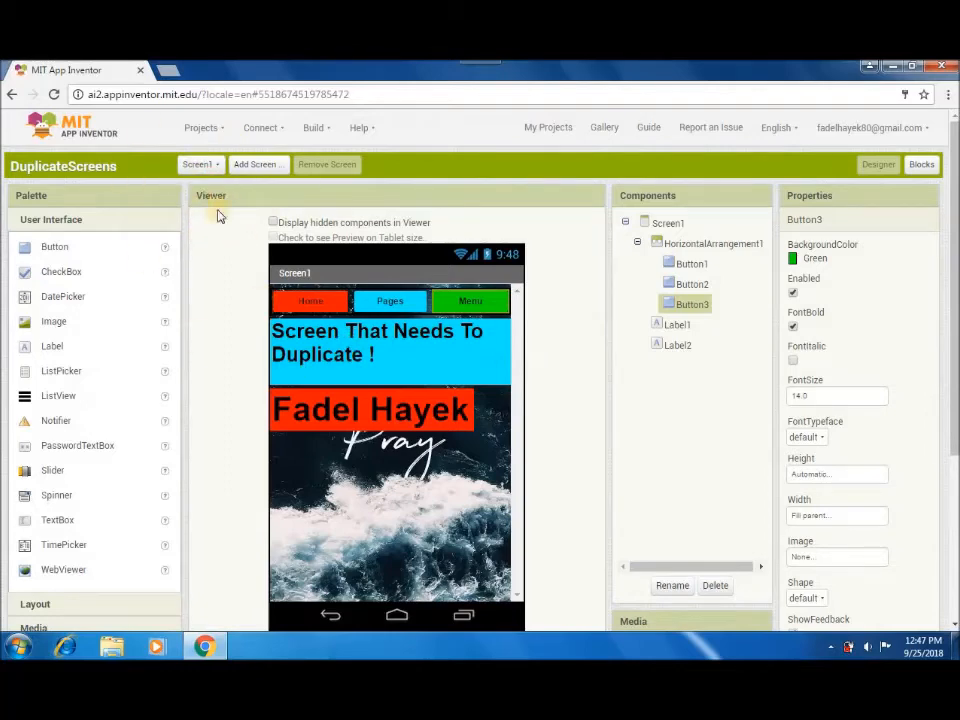
{"action": "left_click", "coordinate": [200, 128]}
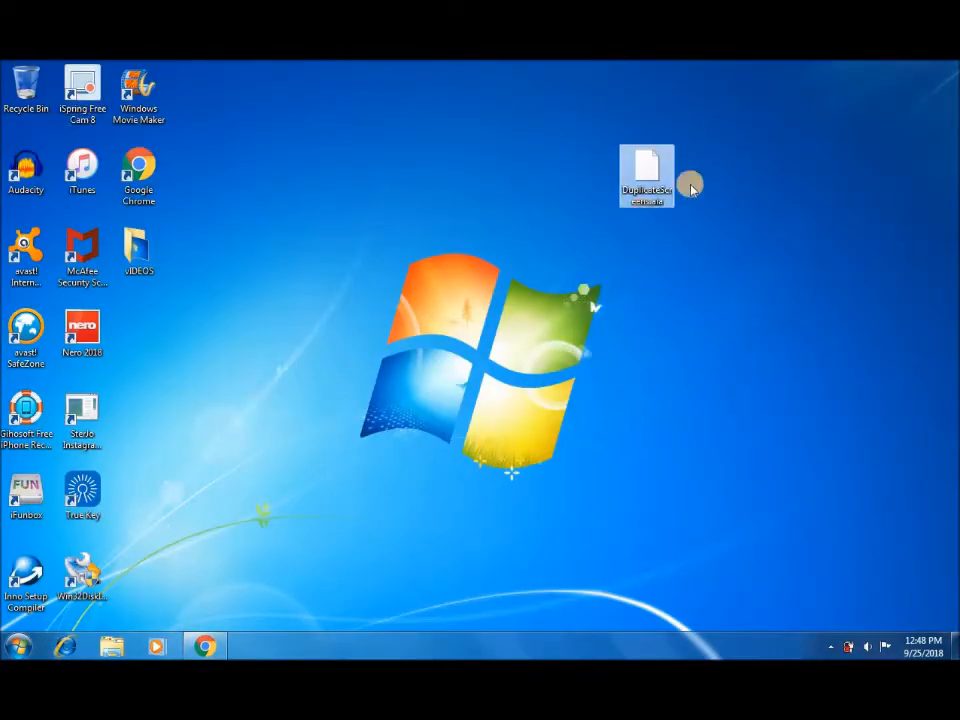
Open DuplicateScreens.aia as a 7-Zip archive and go into its src folder
{"action": "right_click", "coordinate": [646, 176]}
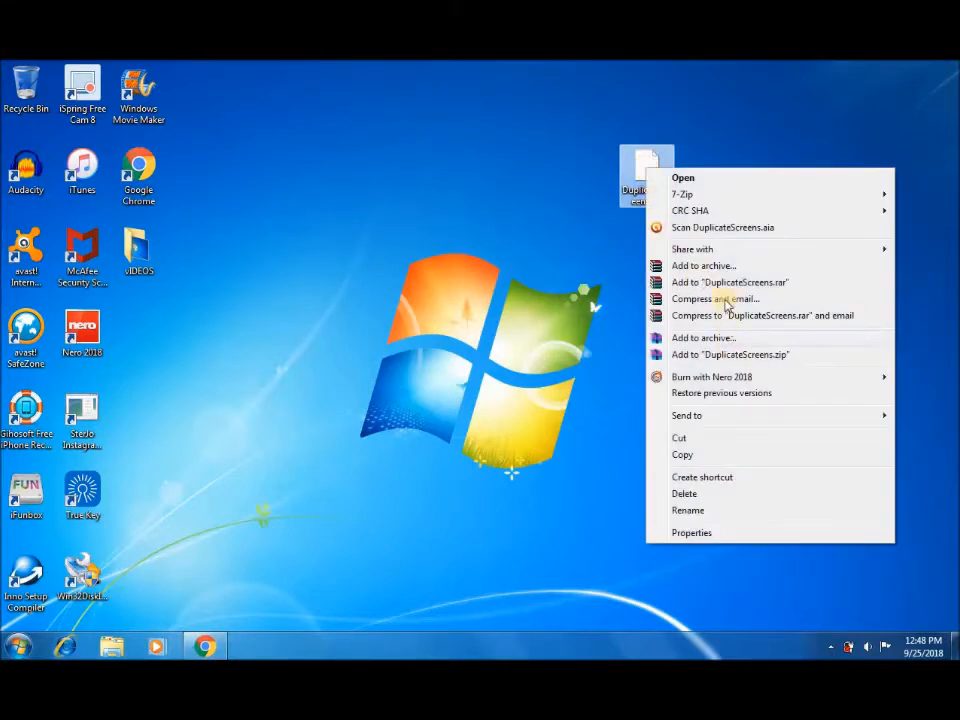
{"action": "mouse_move", "coordinate": [684, 194]}
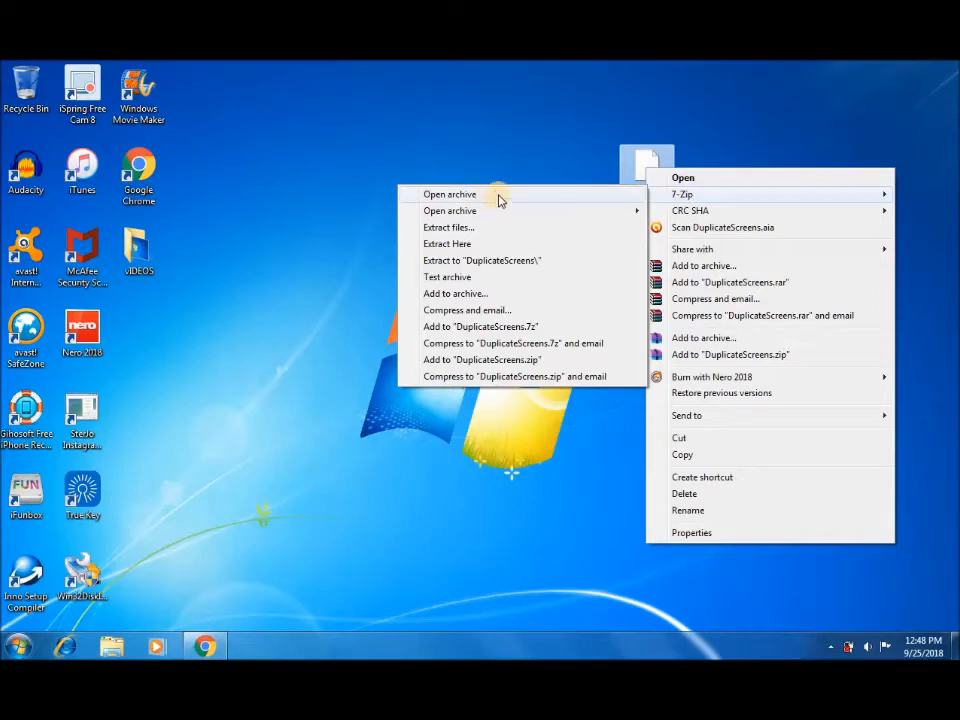
{"action": "left_click", "coordinate": [450, 194]}
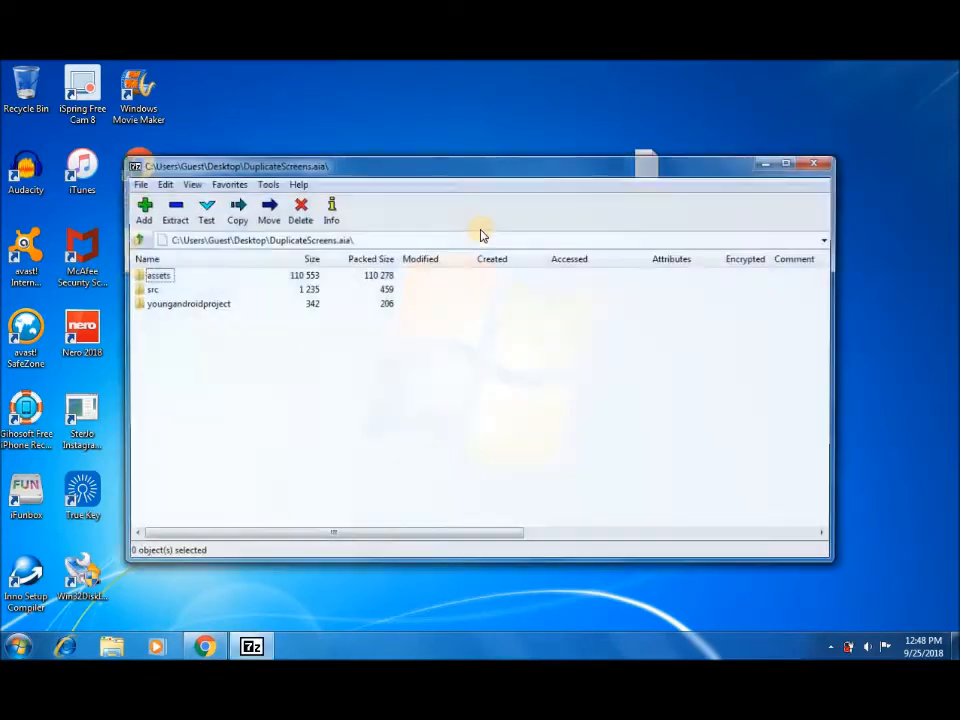
{"action": "left_click", "coordinate": [152, 288]}
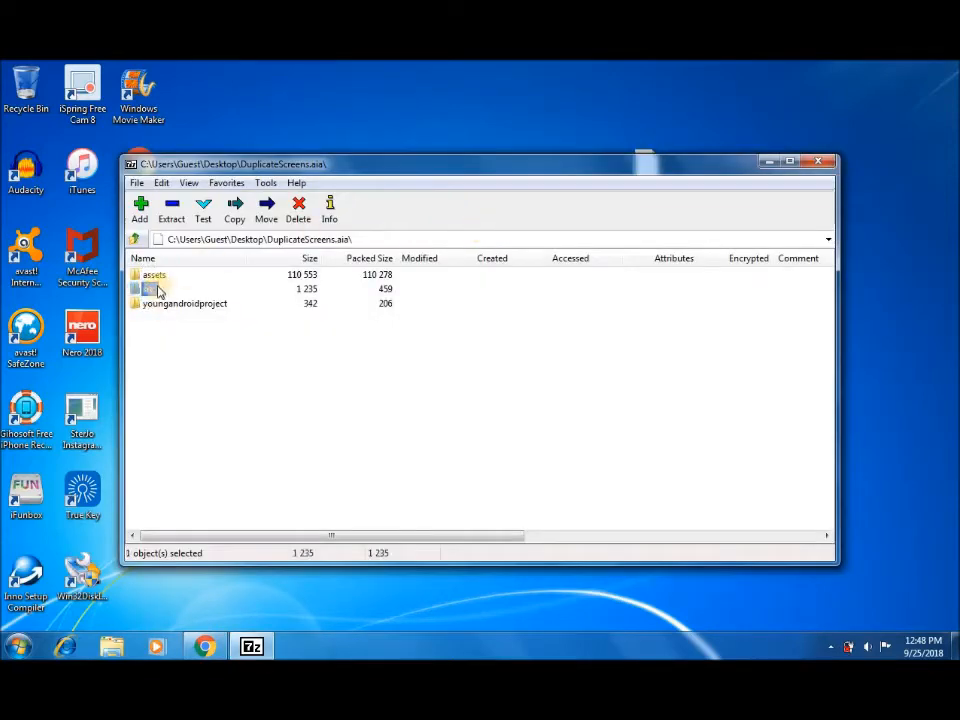
{"action": "double_click", "coordinate": [152, 288]}
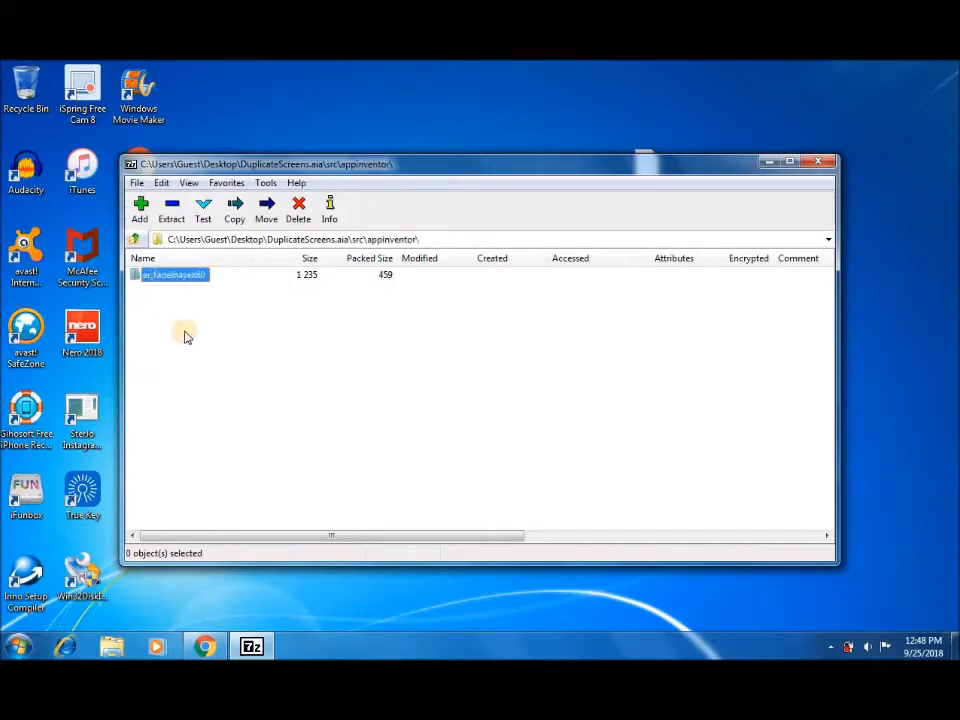
Browse down to the DuplicateScreens project folder and select the Screen1 blocks and layout files
{"action": "double_click", "coordinate": [176, 274]}
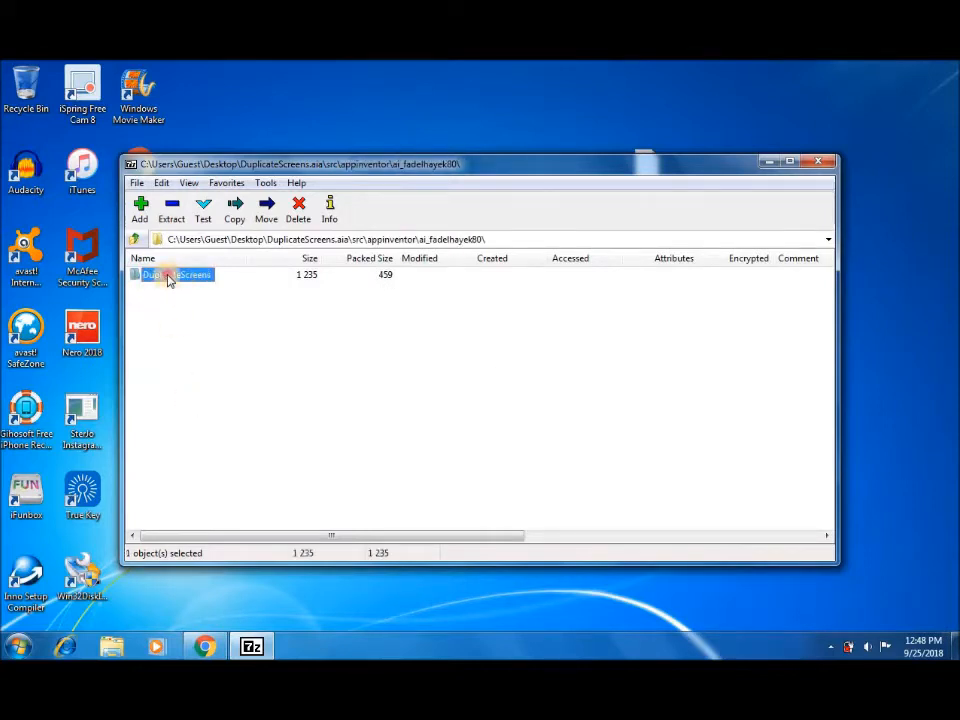
{"action": "double_click", "coordinate": [178, 274]}
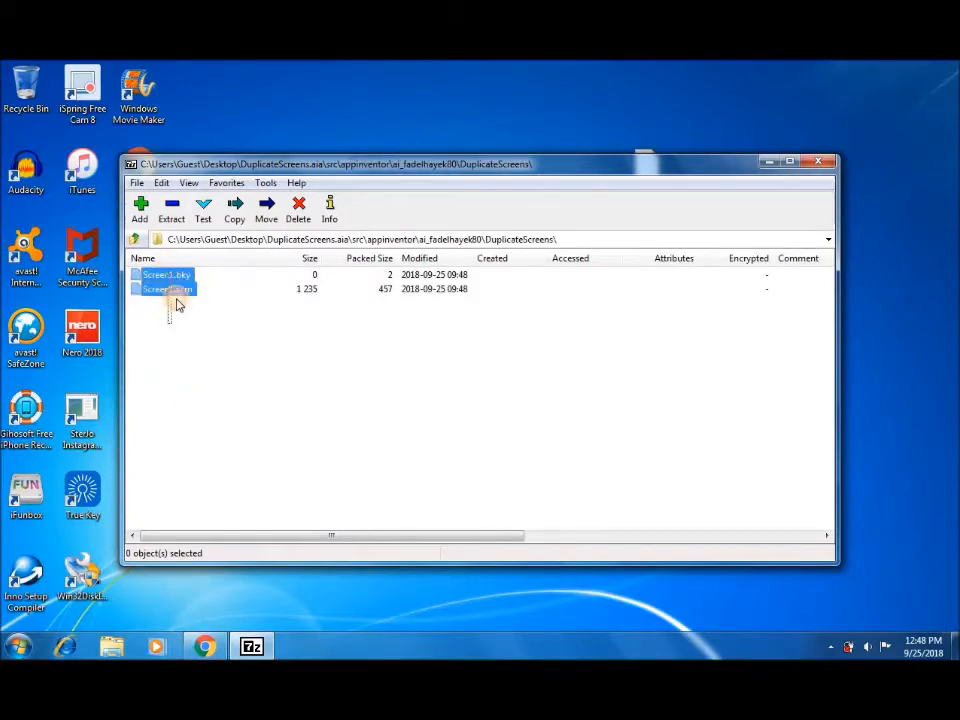
{"action": "left_click", "coordinate": [164, 274]}
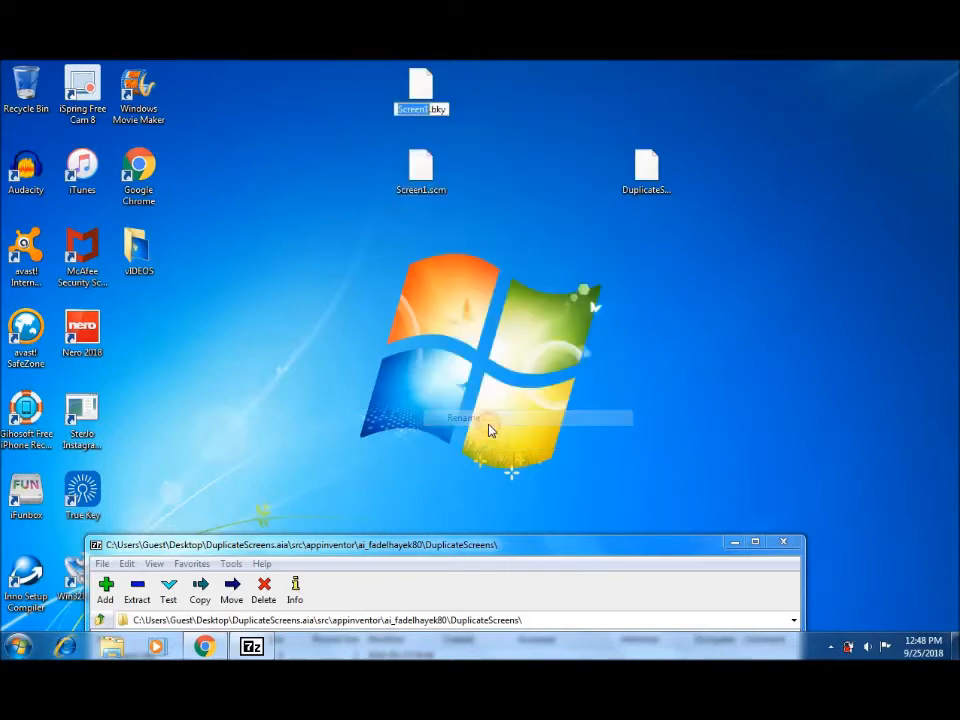
{"action": "mouse_move", "coordinate": [556, 356]}
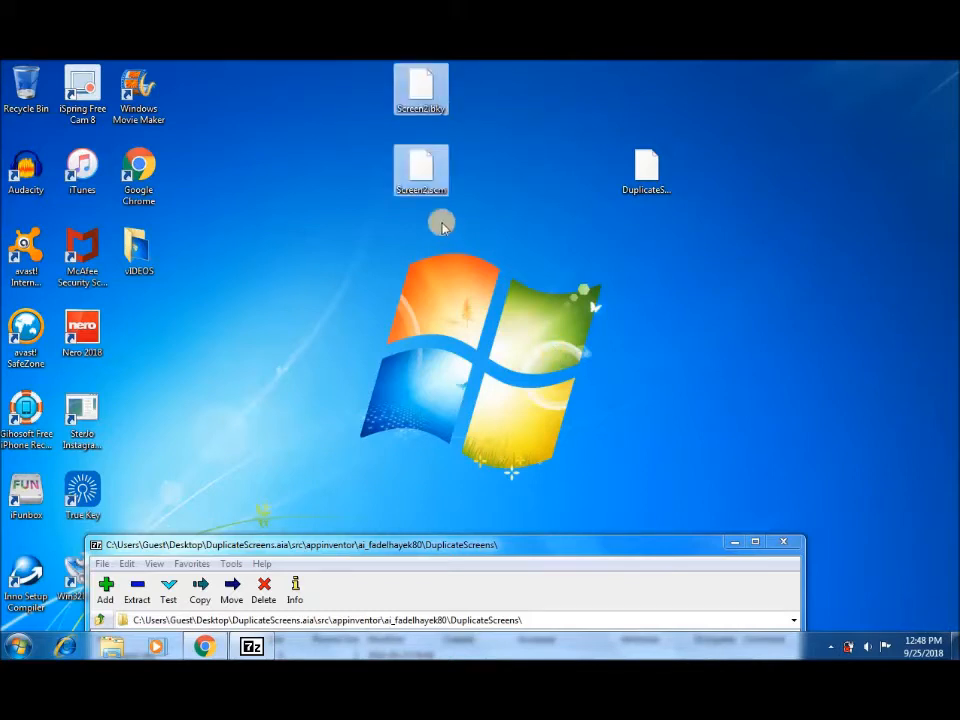
Begin renaming the copied Screen1 layout file on the desktop for the new screen
{"action": "left_click", "coordinate": [420, 170]}
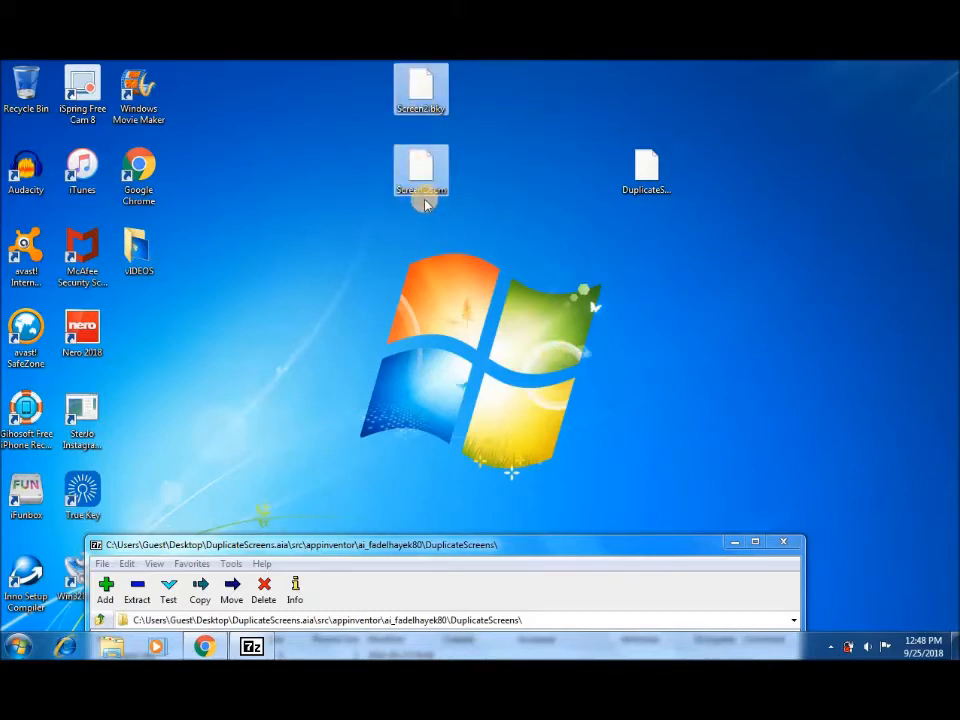
{"action": "mouse_move", "coordinate": [420, 90]}
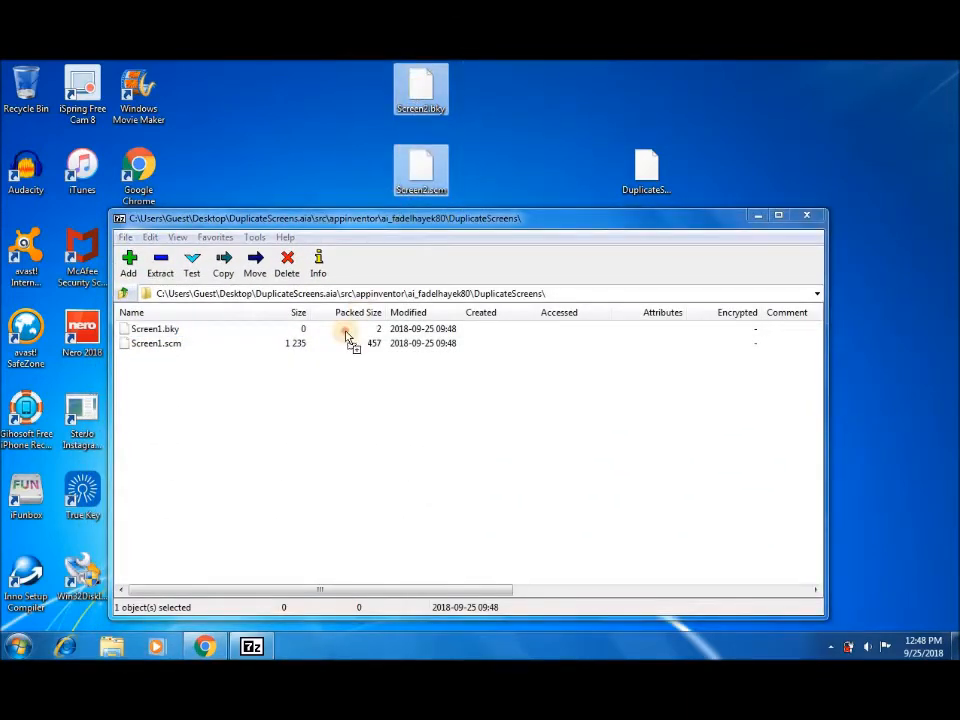
Copy Screen2.bky and Screen2.scm into the archive's screen folder, confirm, and close 7-Zip
{"action": "left_click", "coordinate": [222, 264]}
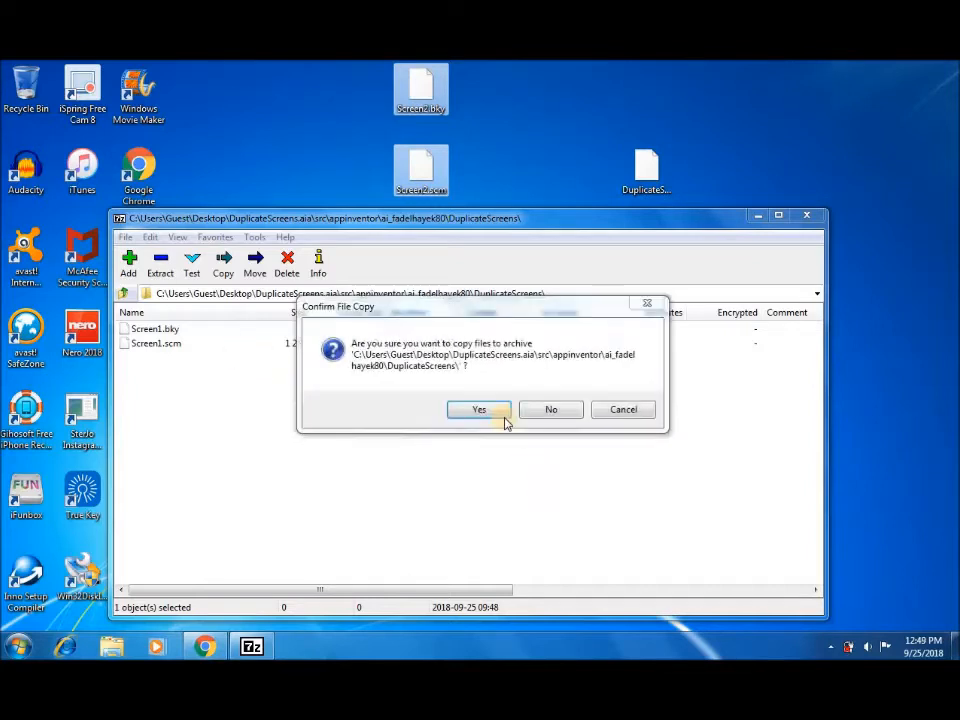
{"action": "left_click", "coordinate": [478, 408]}
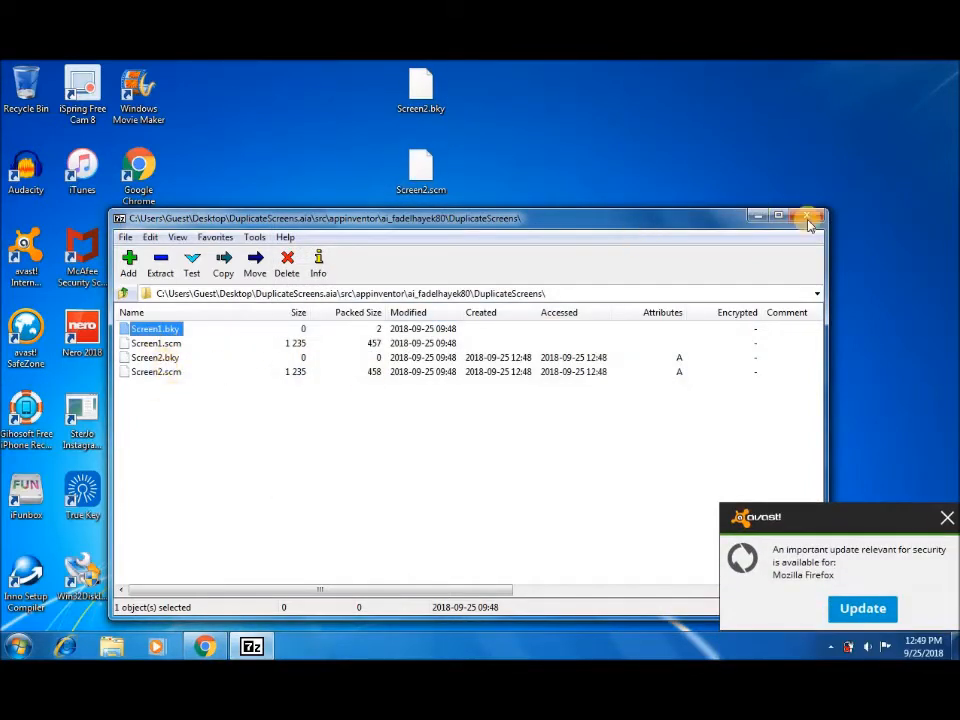
{"action": "left_click", "coordinate": [810, 218]}
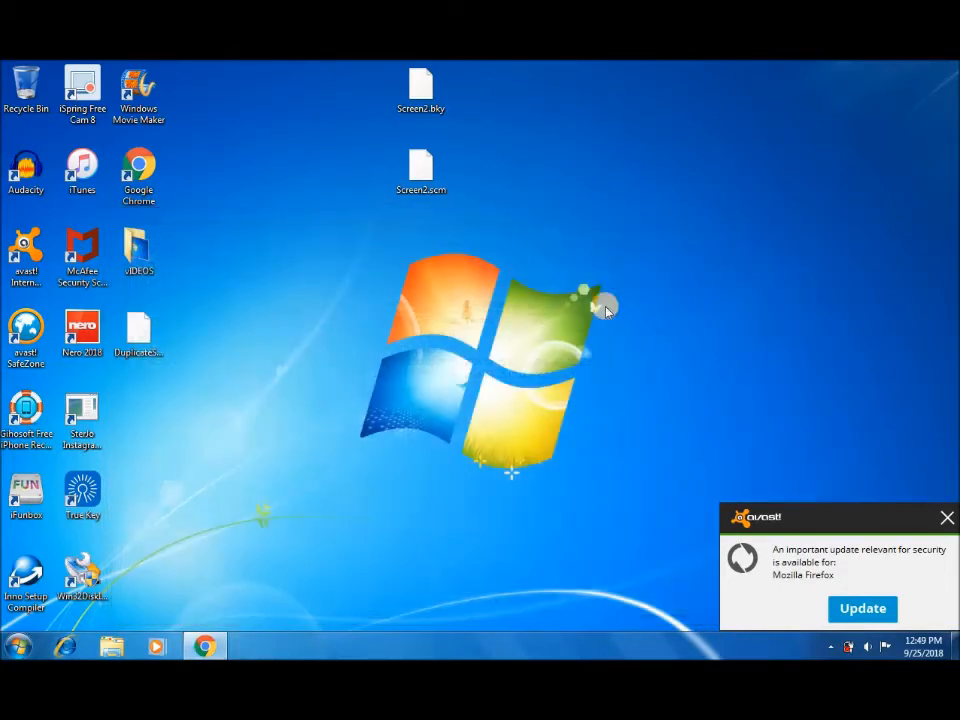
Move DuplicateScreens.aia toward the desktop centre and start renaming it to Test
{"action": "left_click_drag", "start_coordinate": [138, 330], "coordinate": [420, 336]}
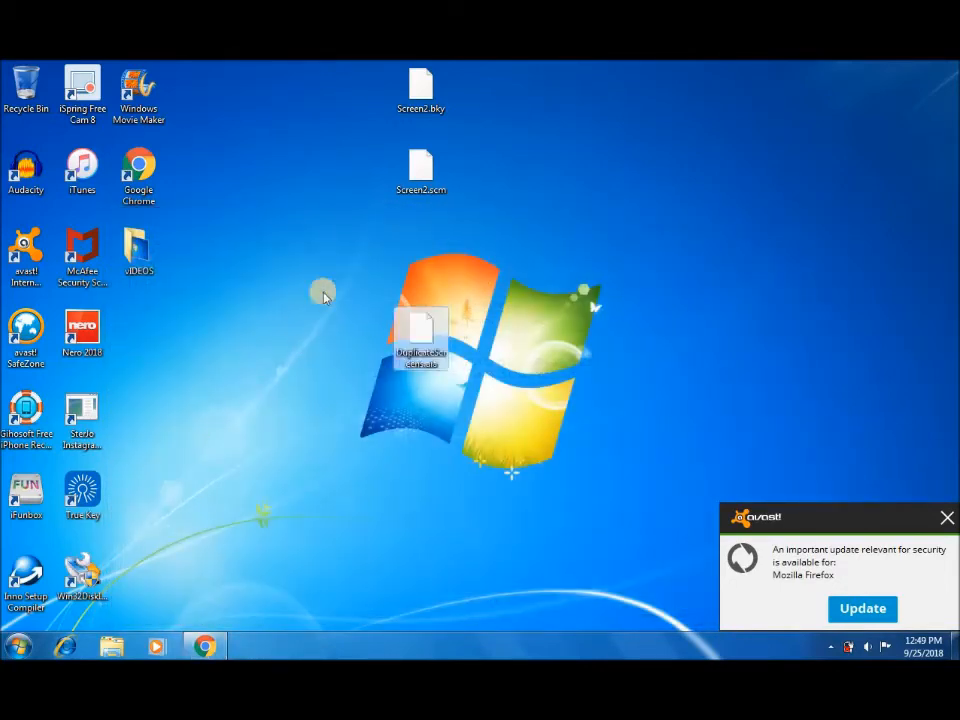
{"action": "right_click", "coordinate": [420, 344]}
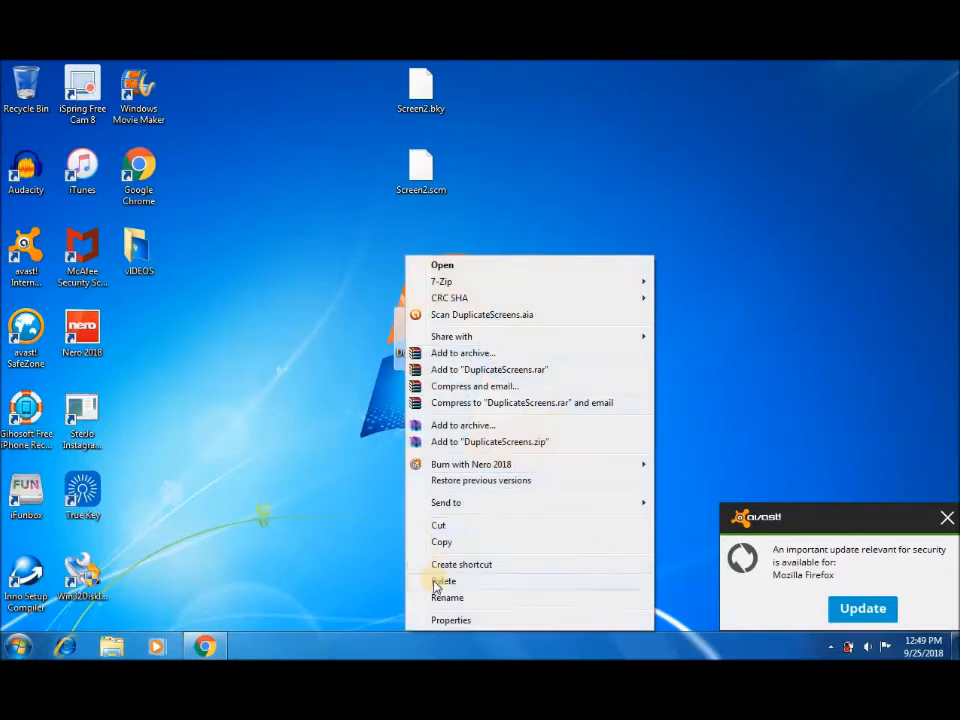
{"action": "left_click", "coordinate": [448, 596]}
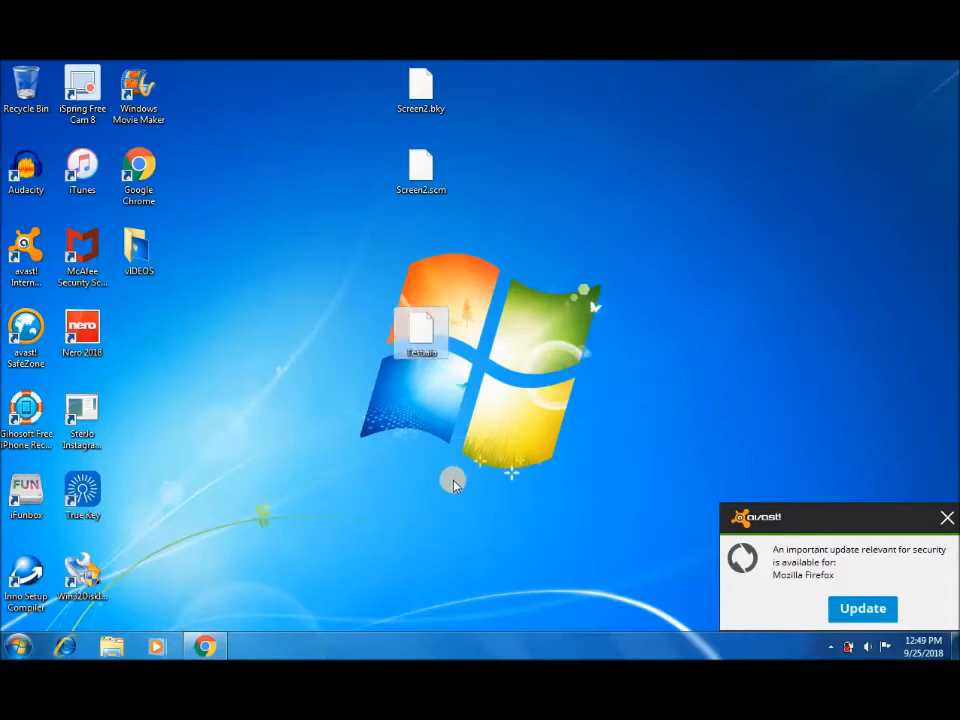
{"action": "mouse_move", "coordinate": [292, 524]}
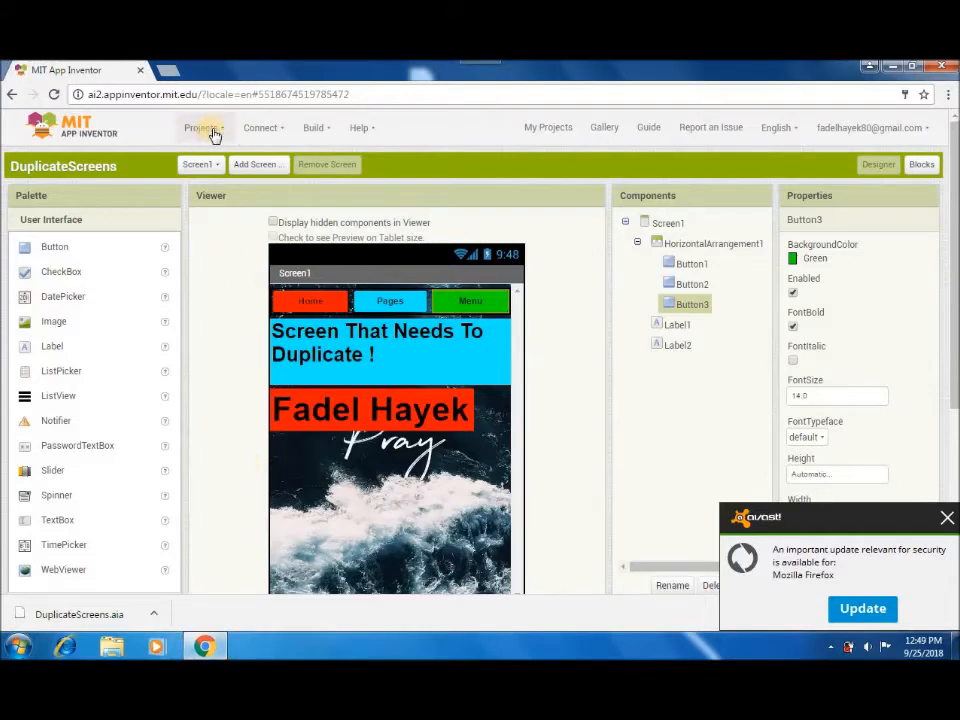
Start importing a .aia project from the computer and browse to the Desktop folder
{"action": "left_click", "coordinate": [202, 128]}
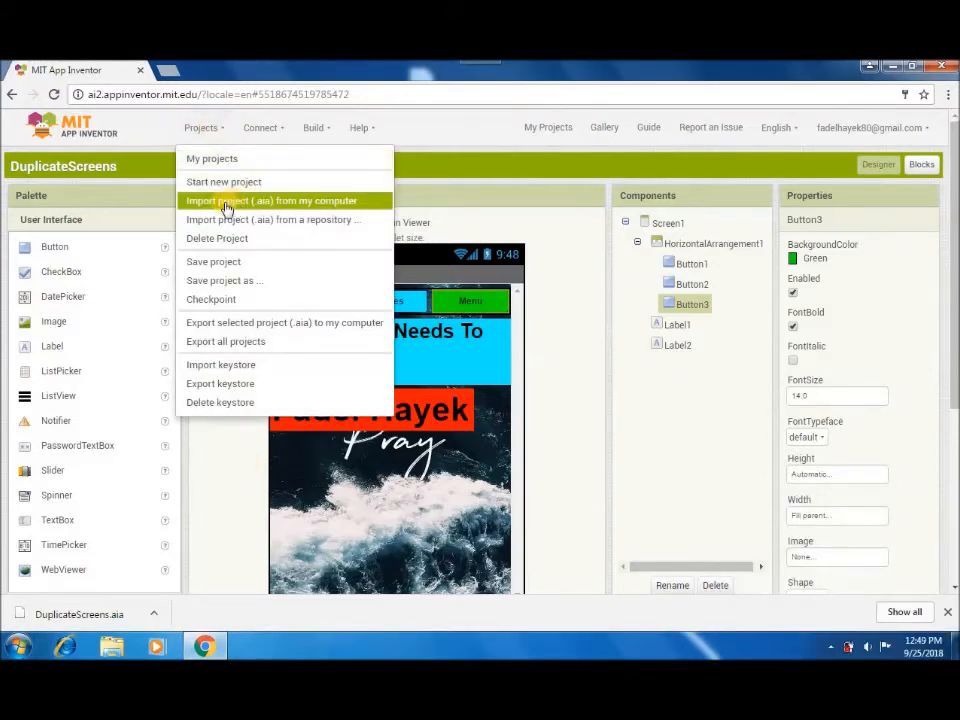
{"action": "left_click", "coordinate": [270, 200]}
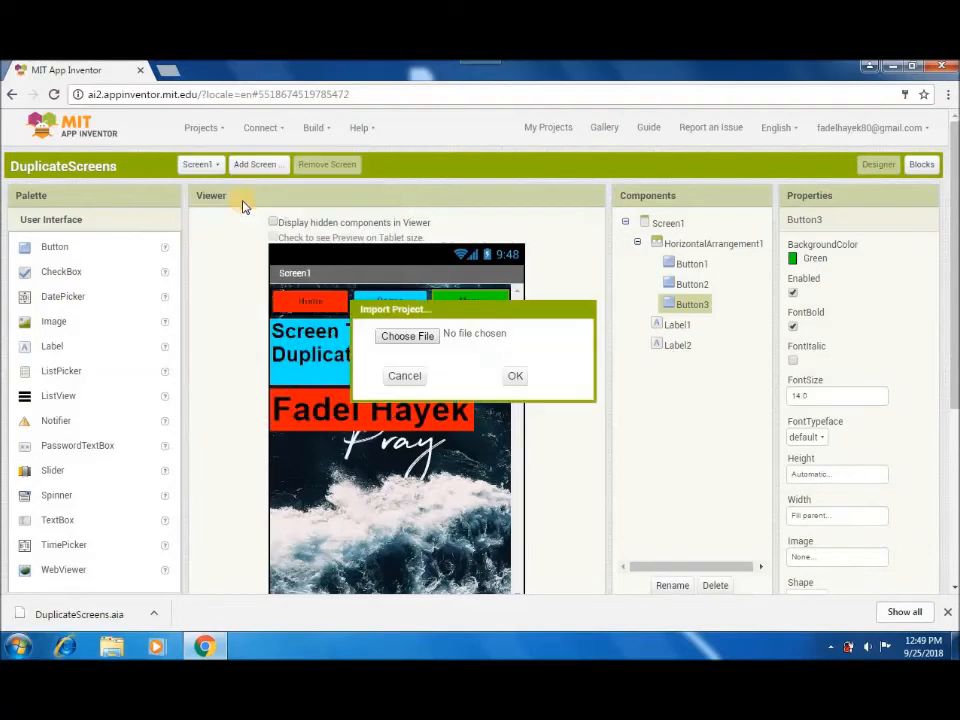
{"action": "left_click", "coordinate": [406, 336]}
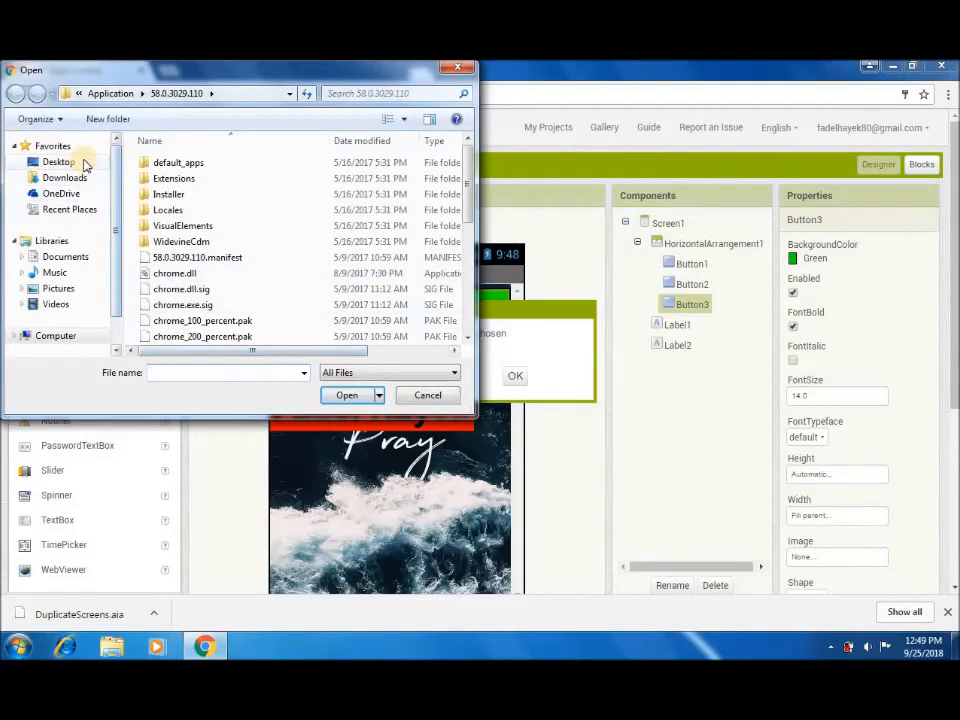
{"action": "left_click", "coordinate": [58, 160]}
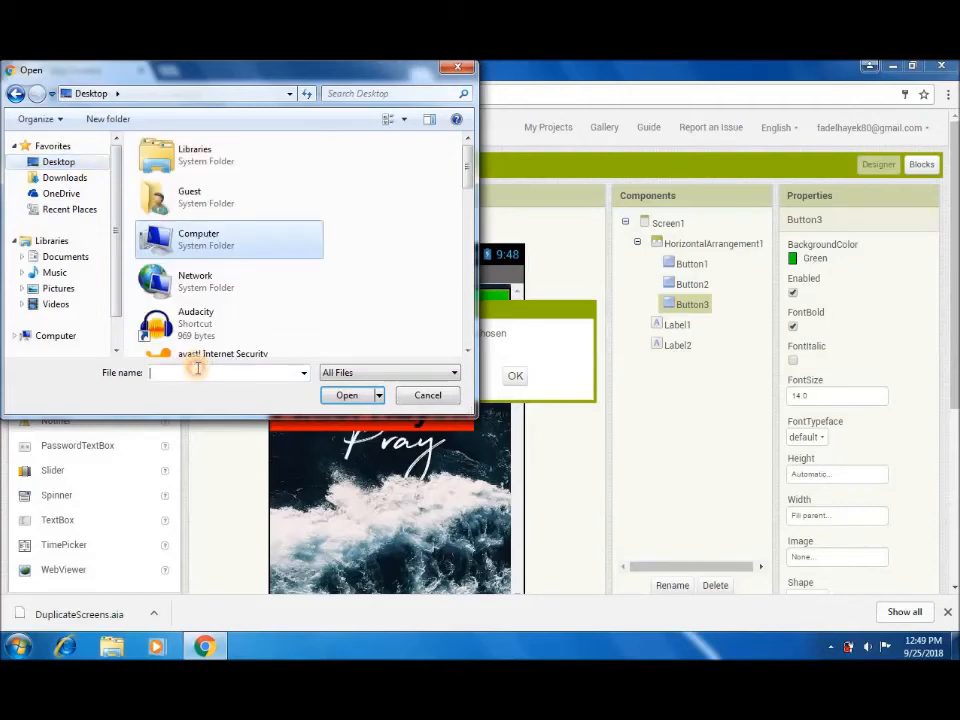
Choose Test.aia as the project file and confirm the import
{"action": "type", "text": "te"}
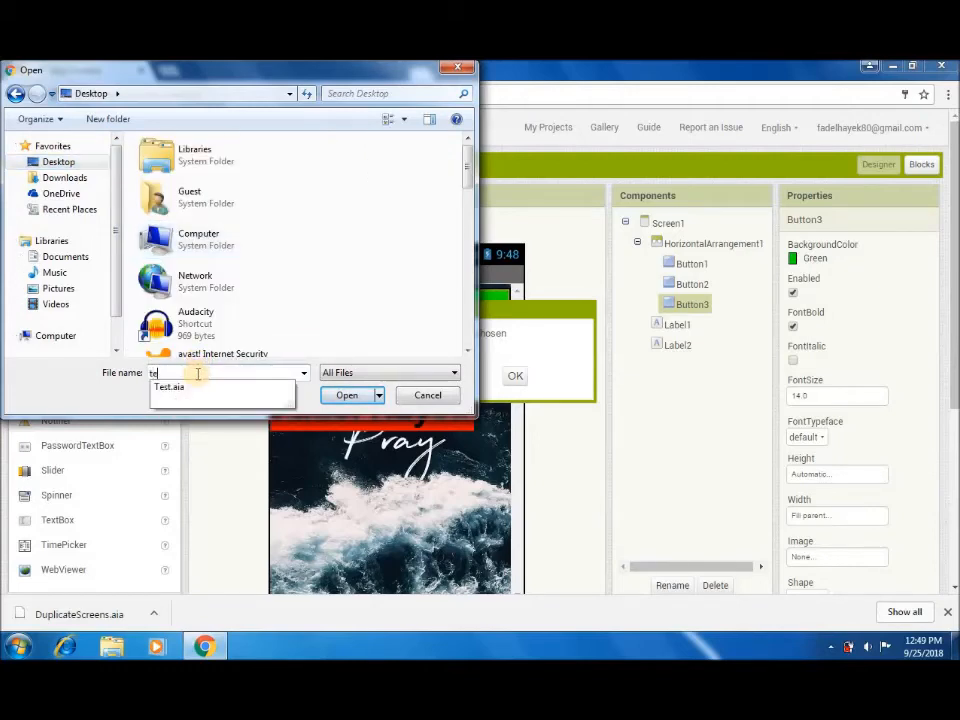
{"action": "left_click", "coordinate": [170, 388]}
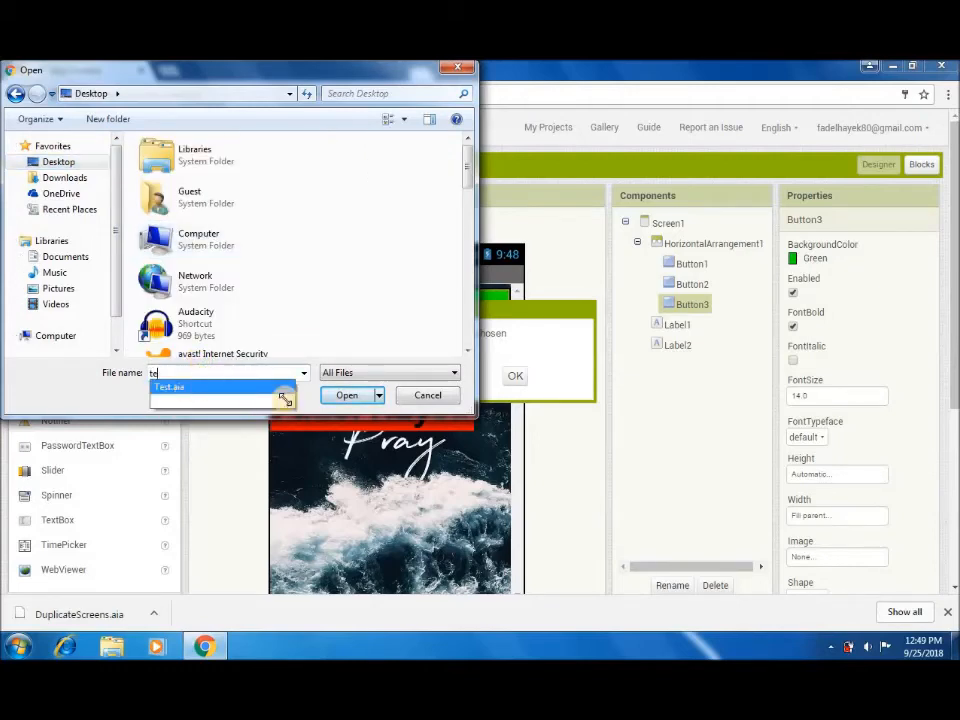
{"action": "left_click", "coordinate": [346, 396]}
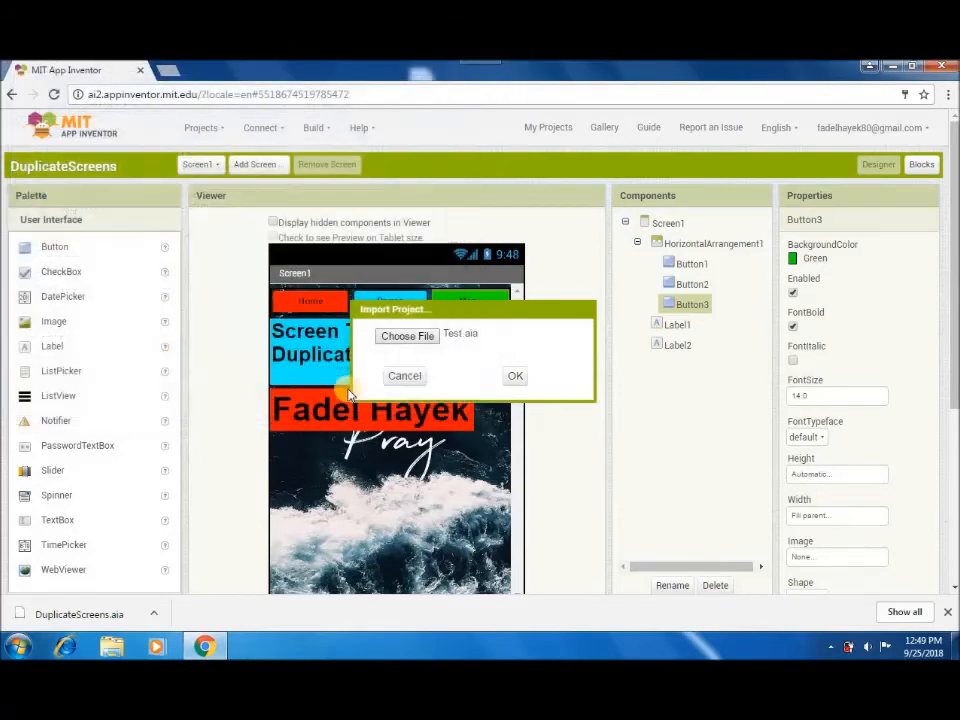
{"action": "left_click", "coordinate": [516, 376]}
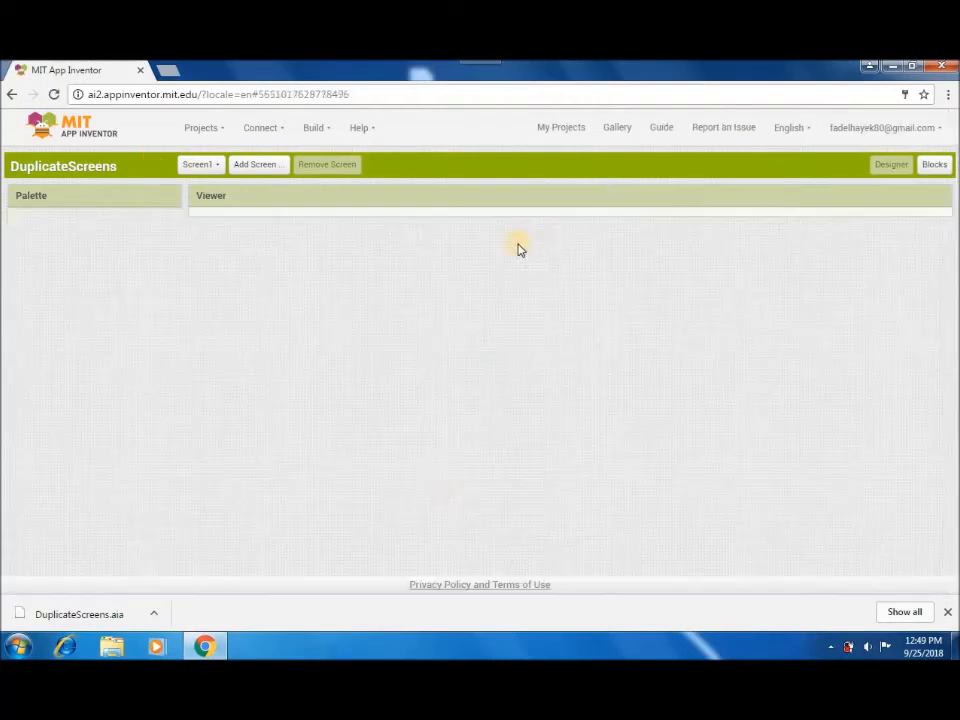
{"action": "mouse_move", "coordinate": [408, 448]}
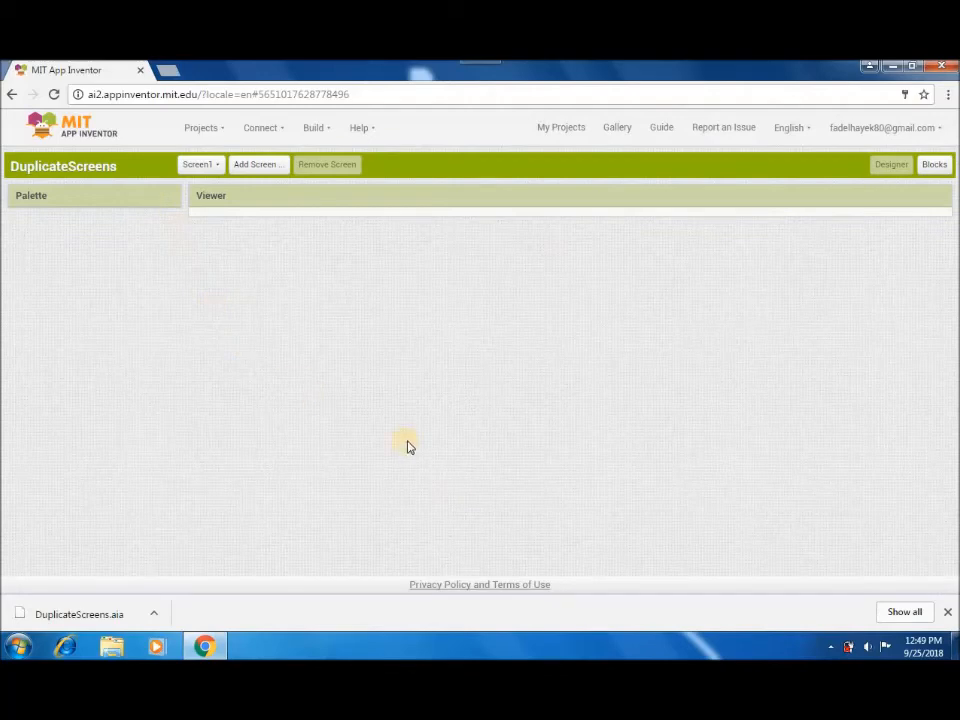
{"action": "mouse_move", "coordinate": [518, 422]}
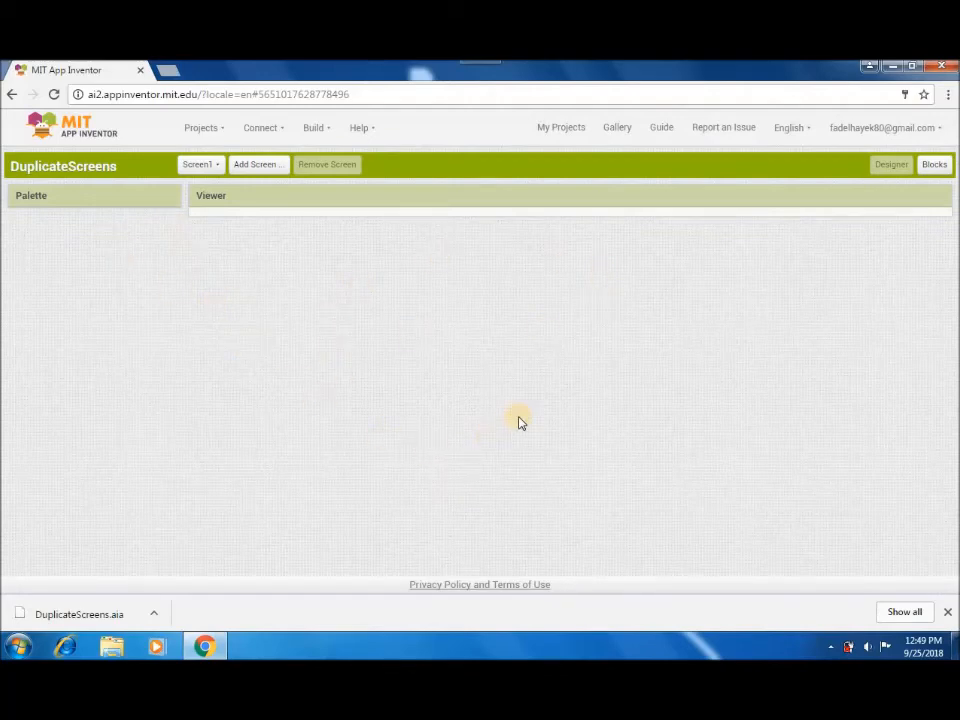
{"action": "mouse_move", "coordinate": [538, 384]}
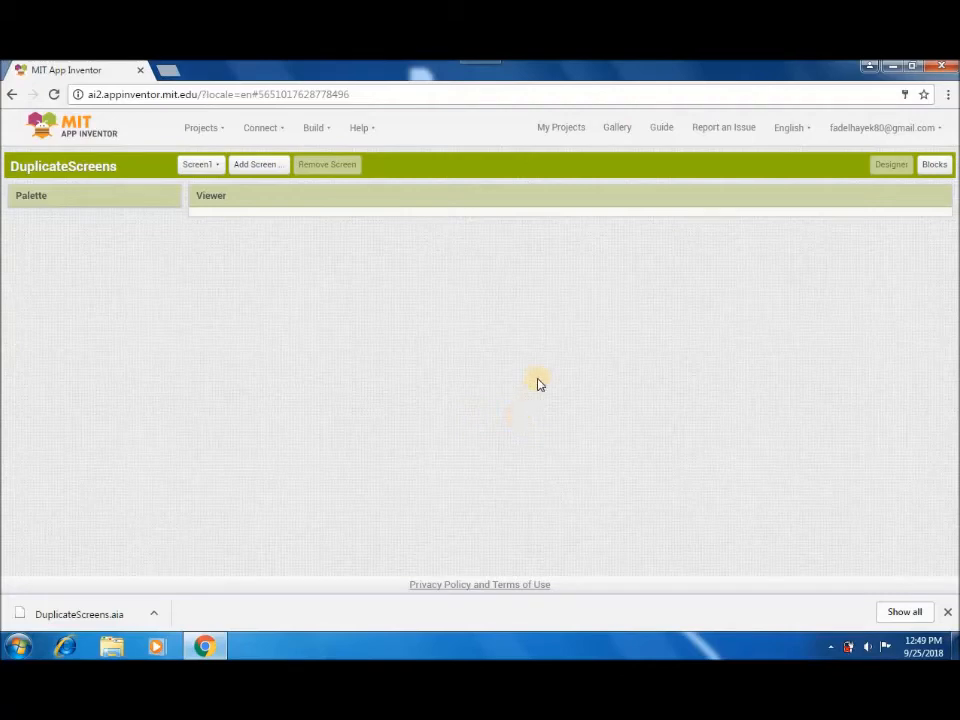
{"action": "mouse_move", "coordinate": [544, 352]}
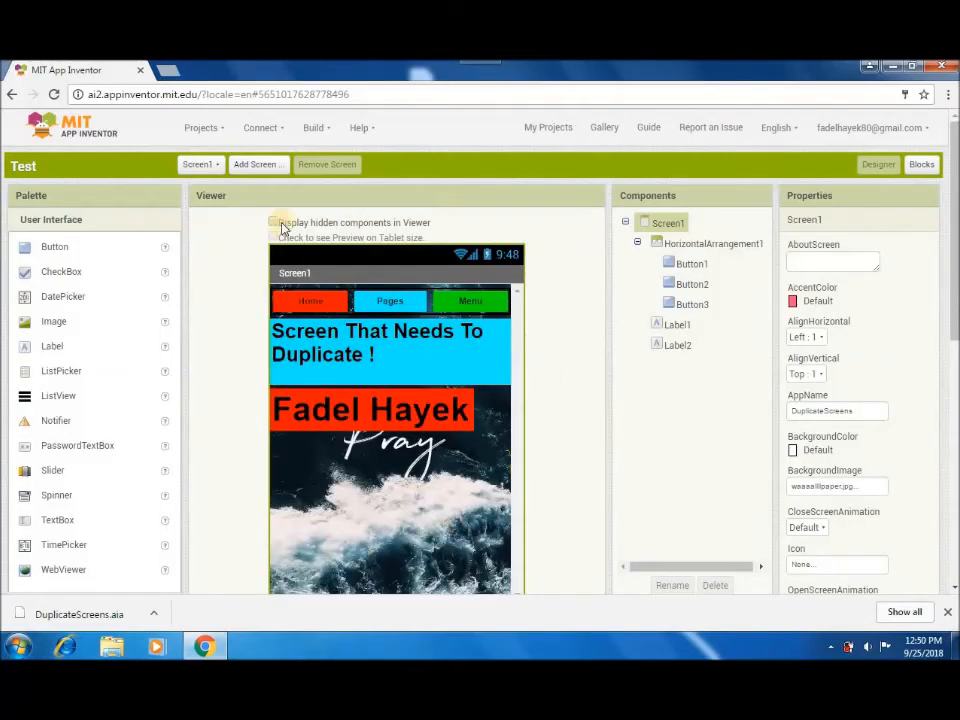
Select Screen2 from the screen list so the duplicated screen shows in the designer
{"action": "left_click", "coordinate": [272, 222]}
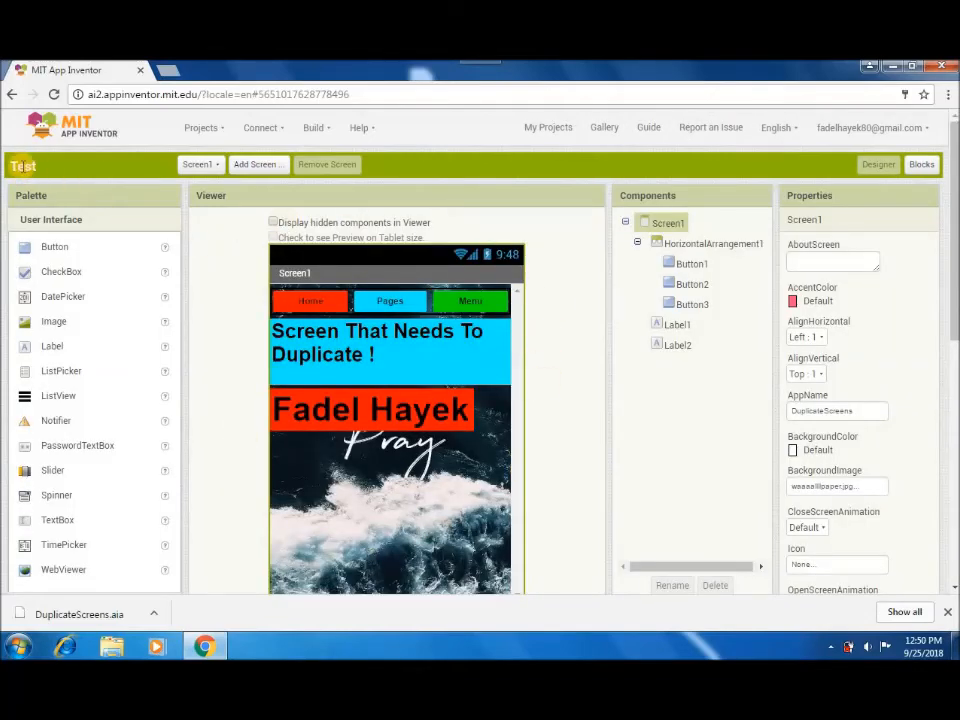
{"action": "left_click", "coordinate": [200, 164]}
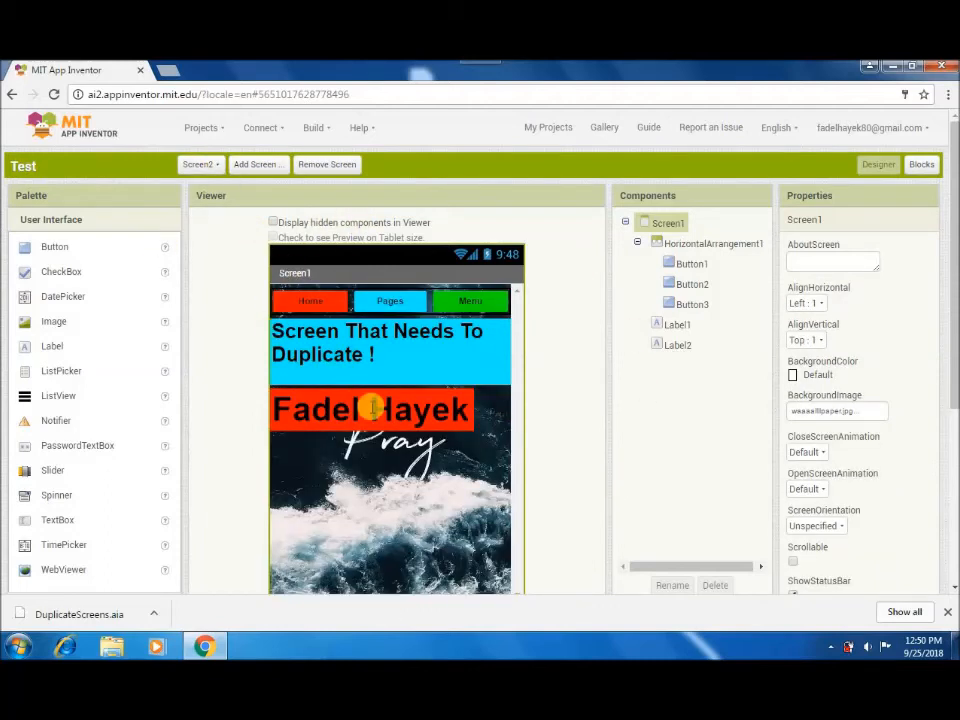
{"action": "left_click", "coordinate": [676, 324]}
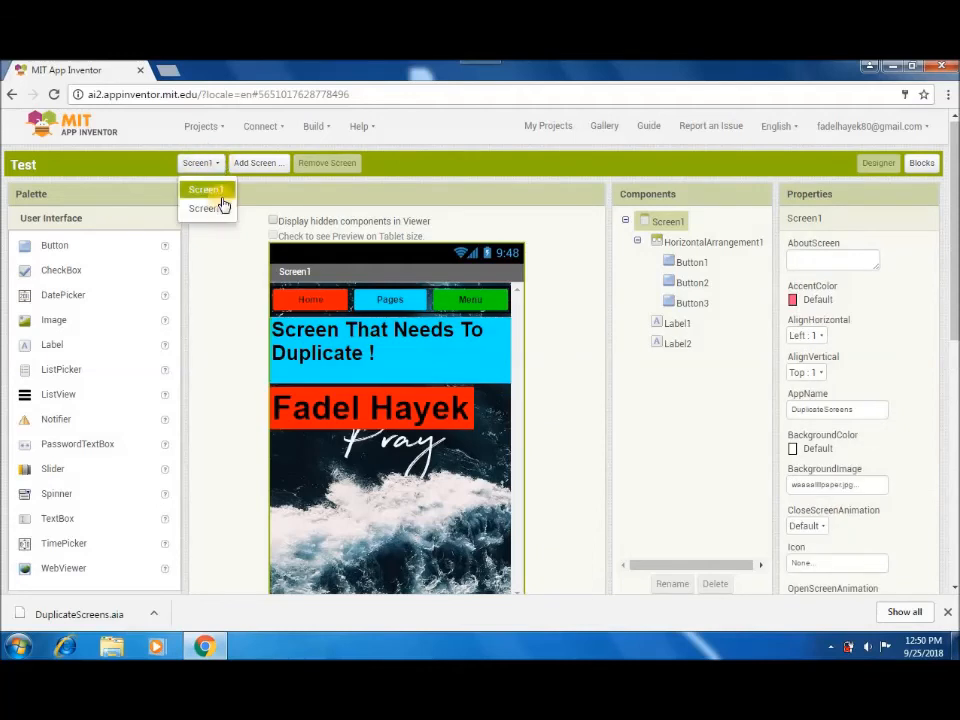
{"action": "left_click", "coordinate": [204, 206]}
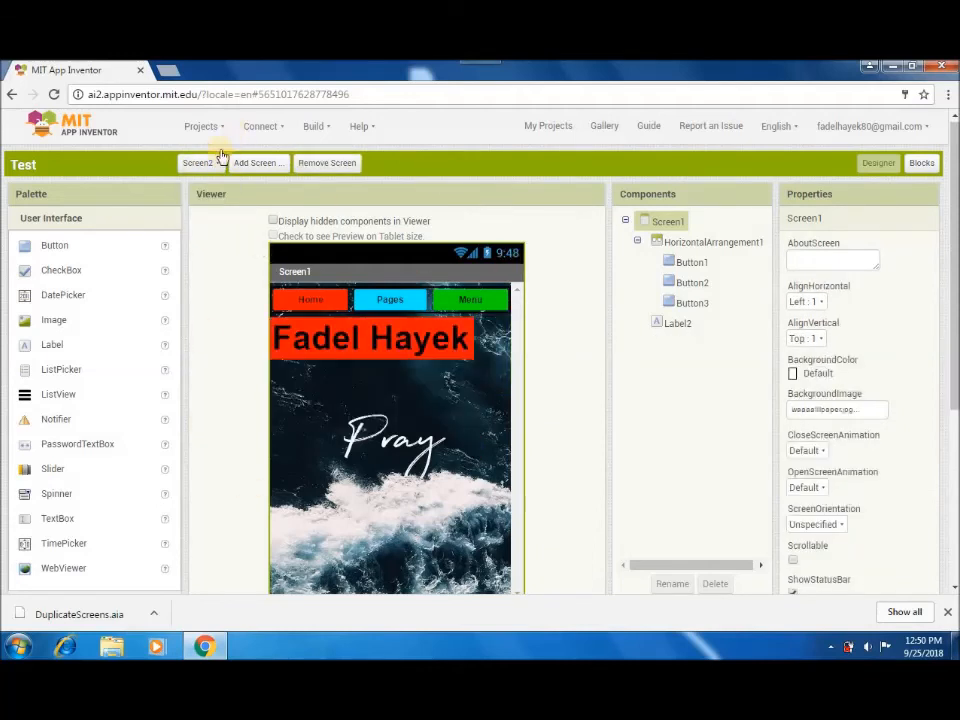